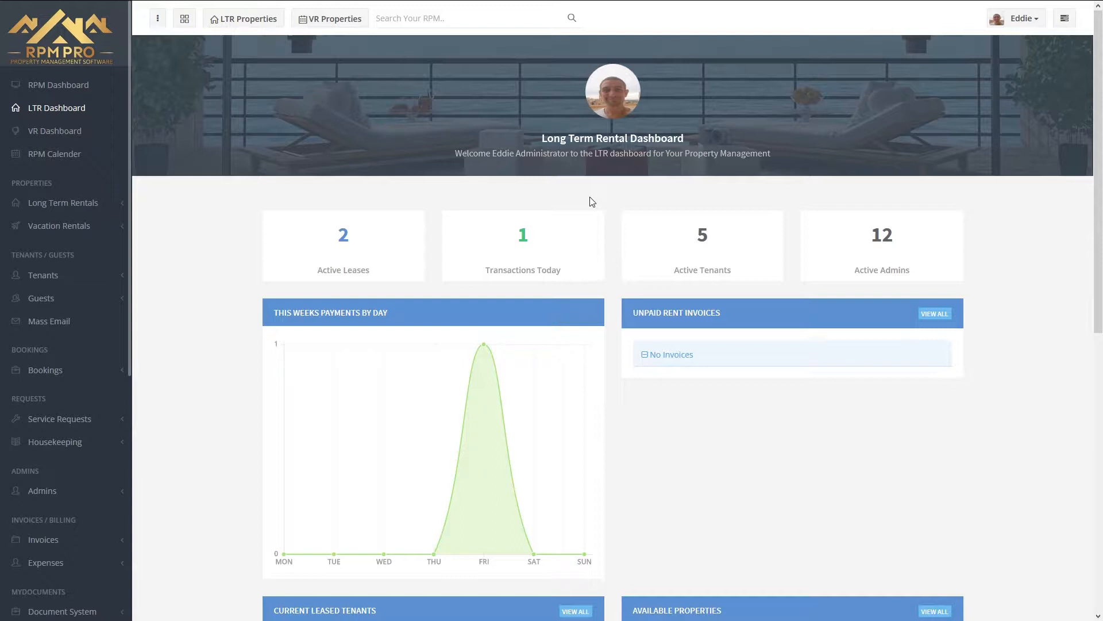
mouse_move(534, 257)
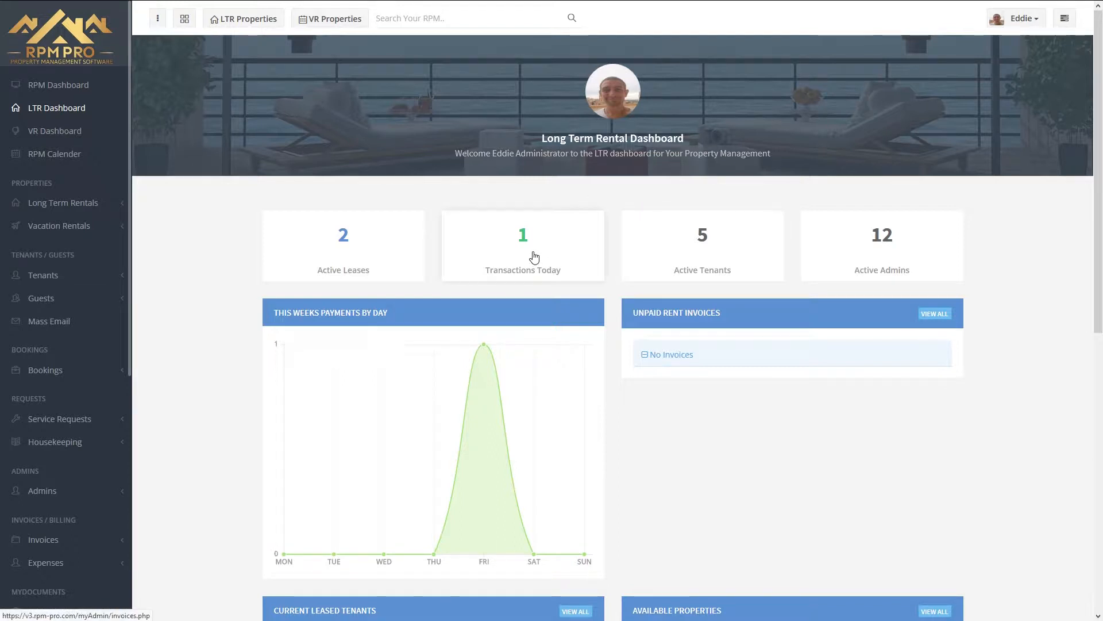
mouse_move(386, 253)
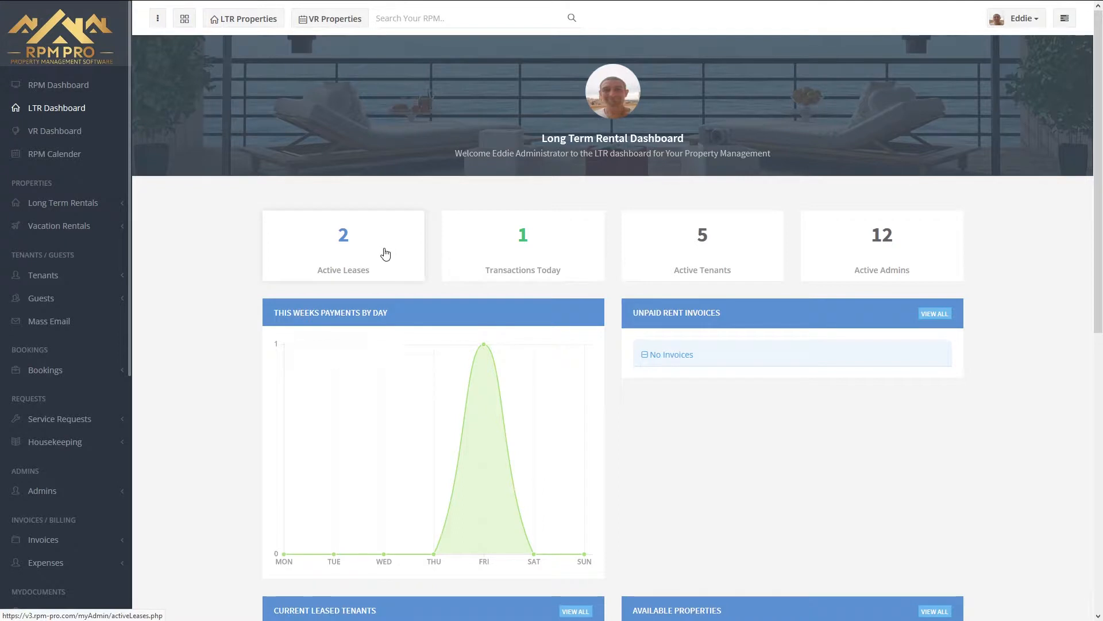
mouse_move(490, 256)
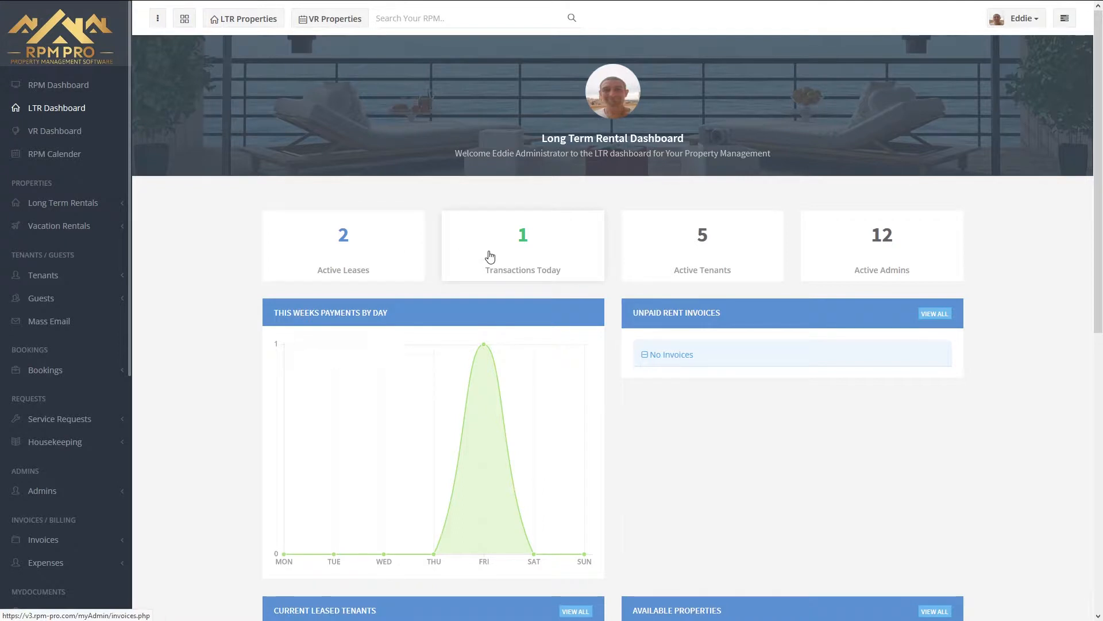
mouse_move(781, 247)
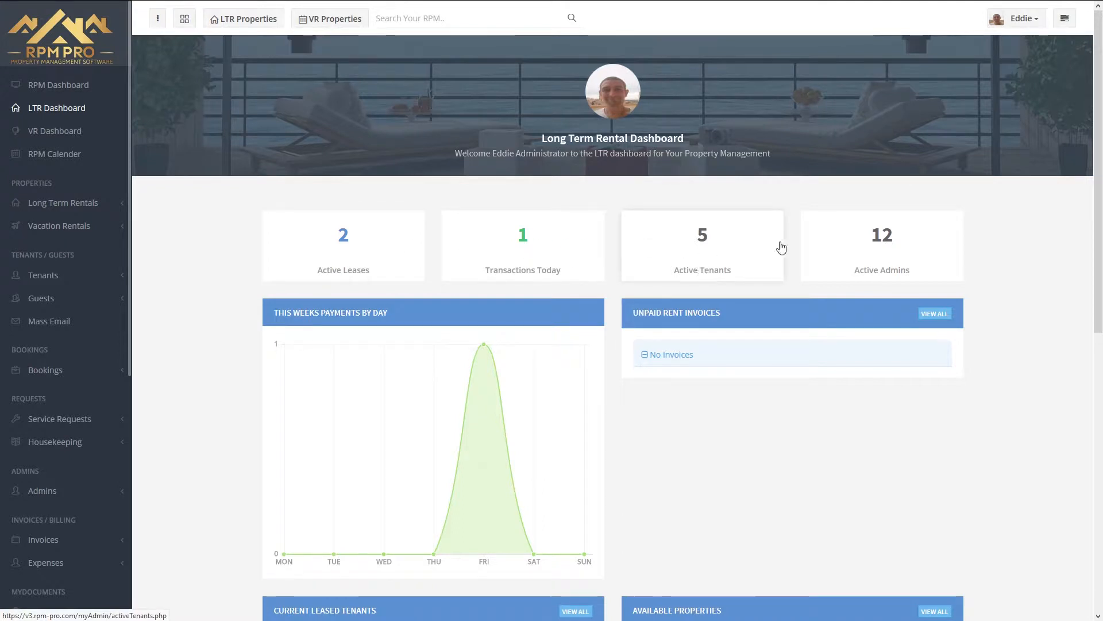
mouse_move(581, 252)
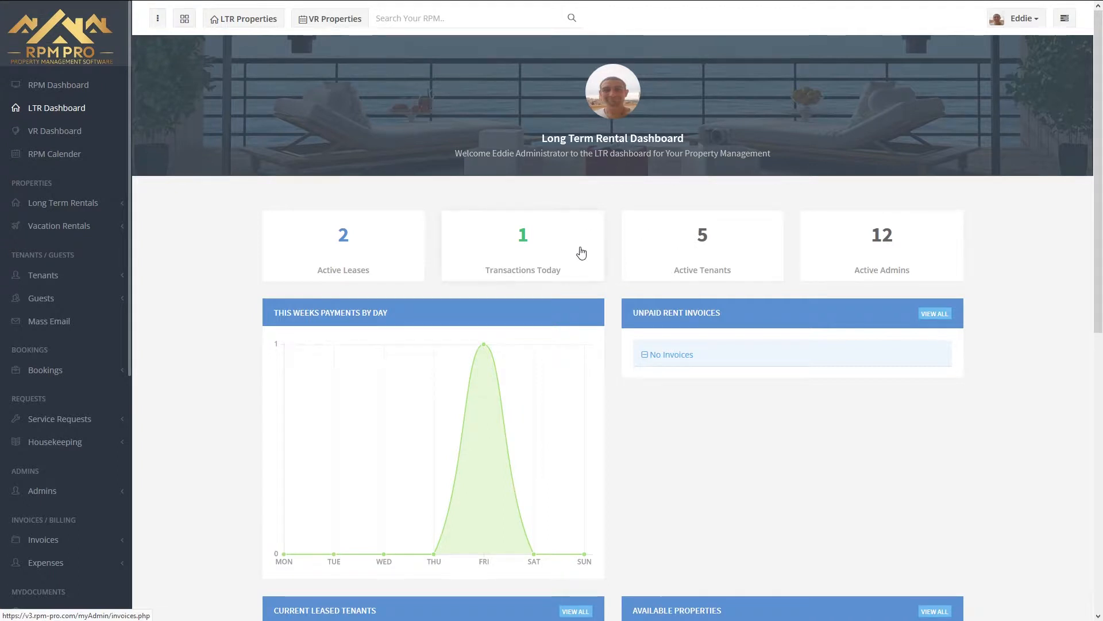
mouse_move(548, 251)
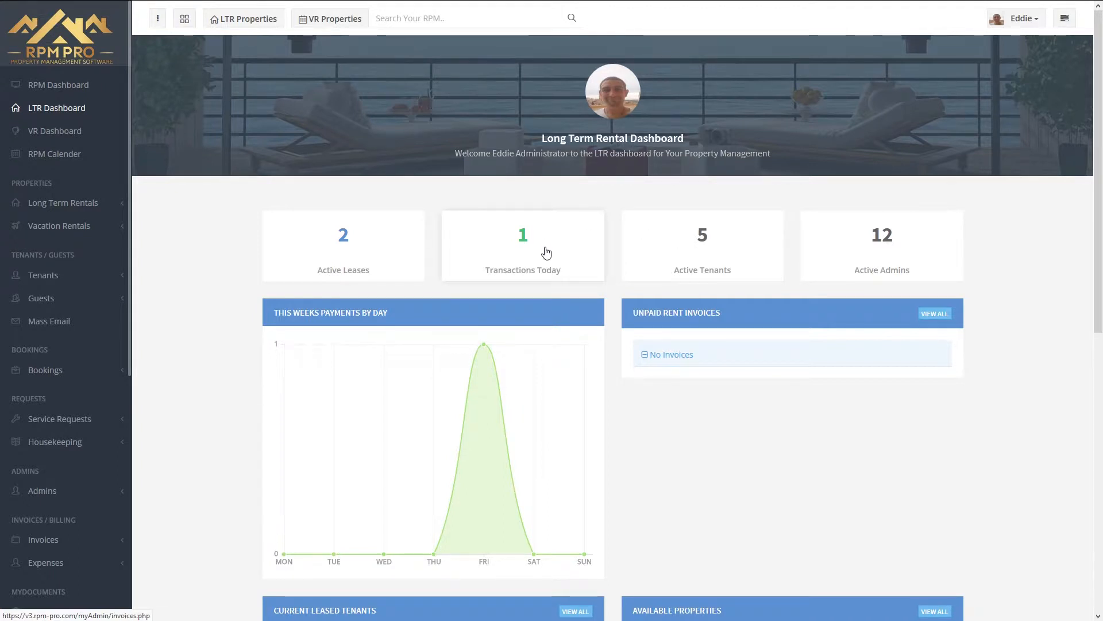
mouse_move(537, 255)
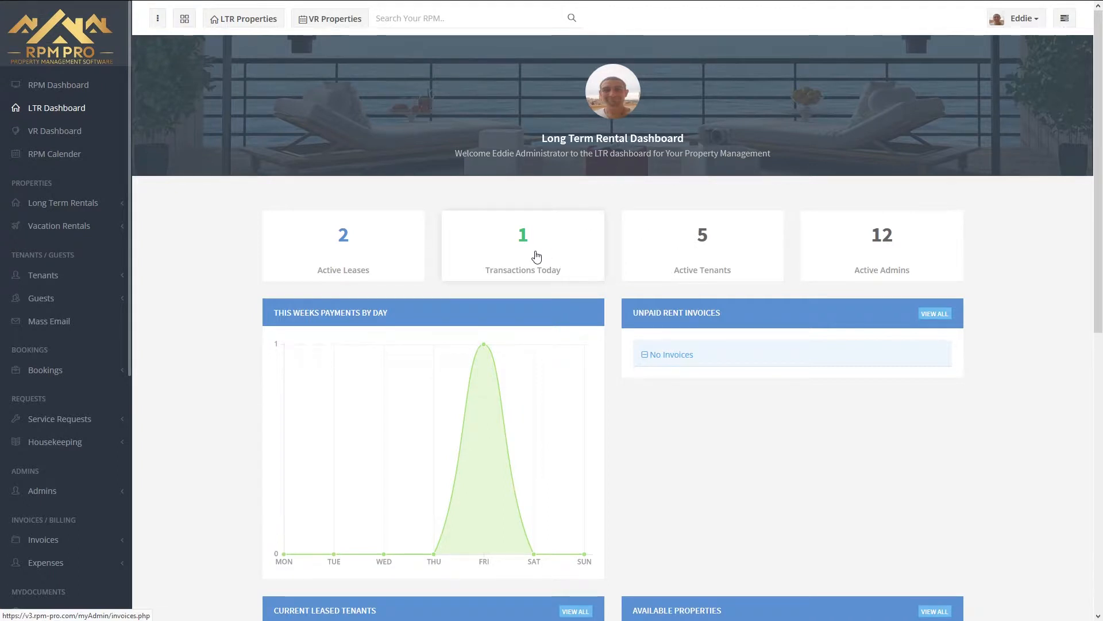
mouse_move(366, 253)
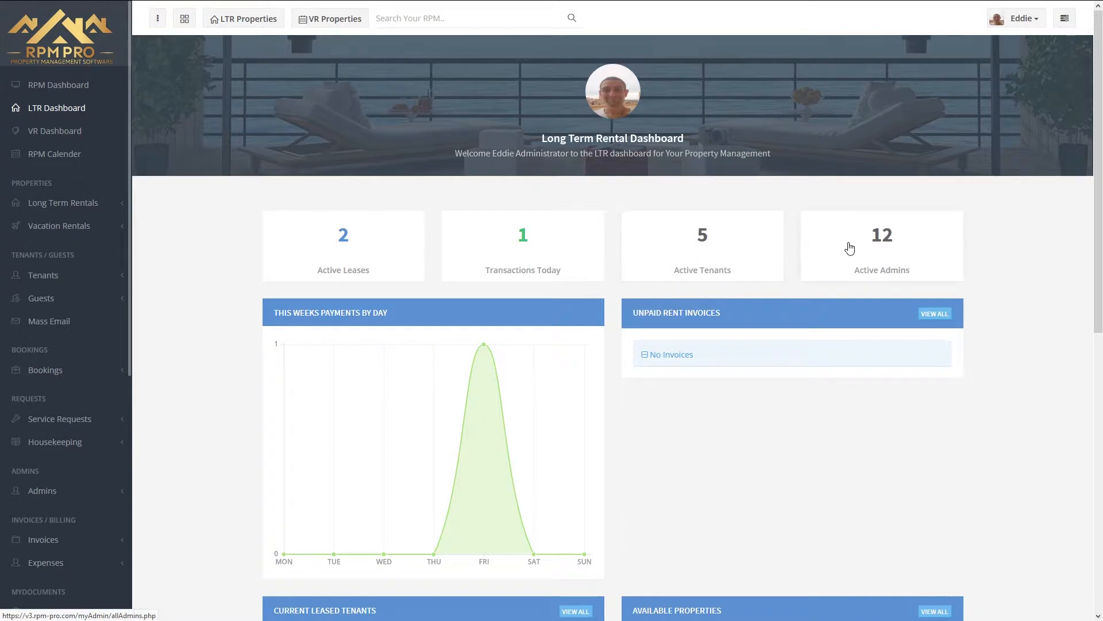
mouse_move(552, 321)
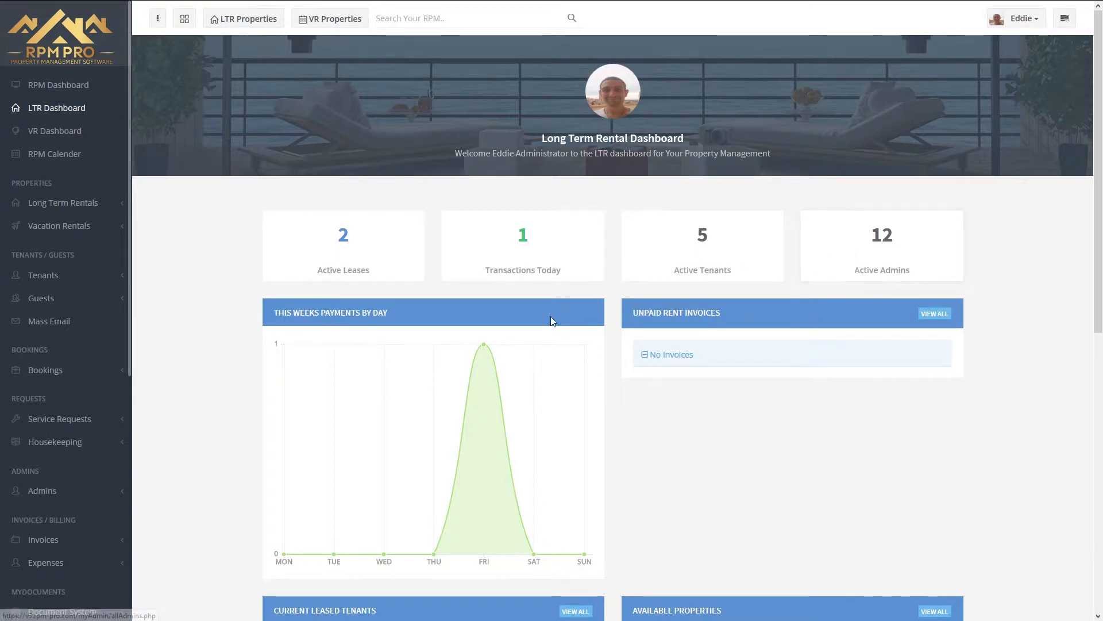
scroll(down, 3)
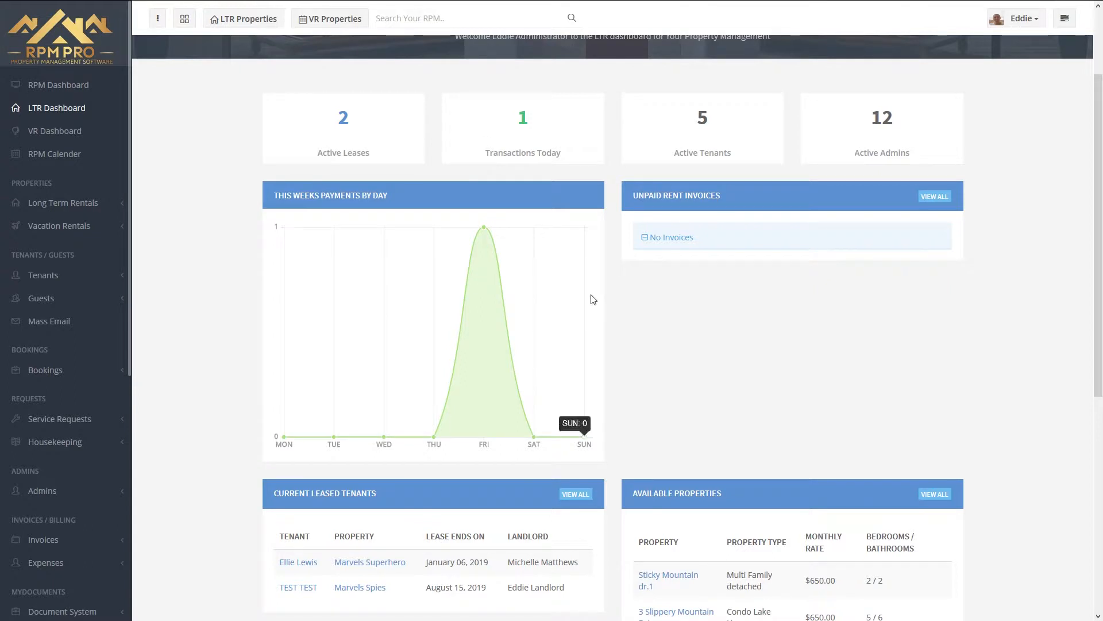
mouse_move(692, 208)
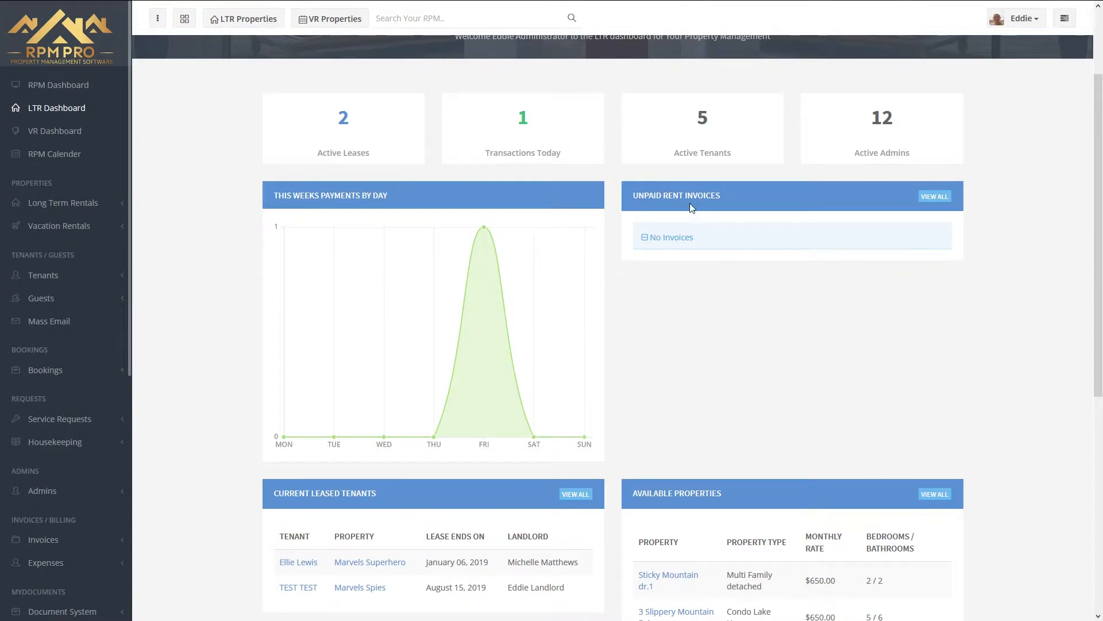
mouse_move(809, 213)
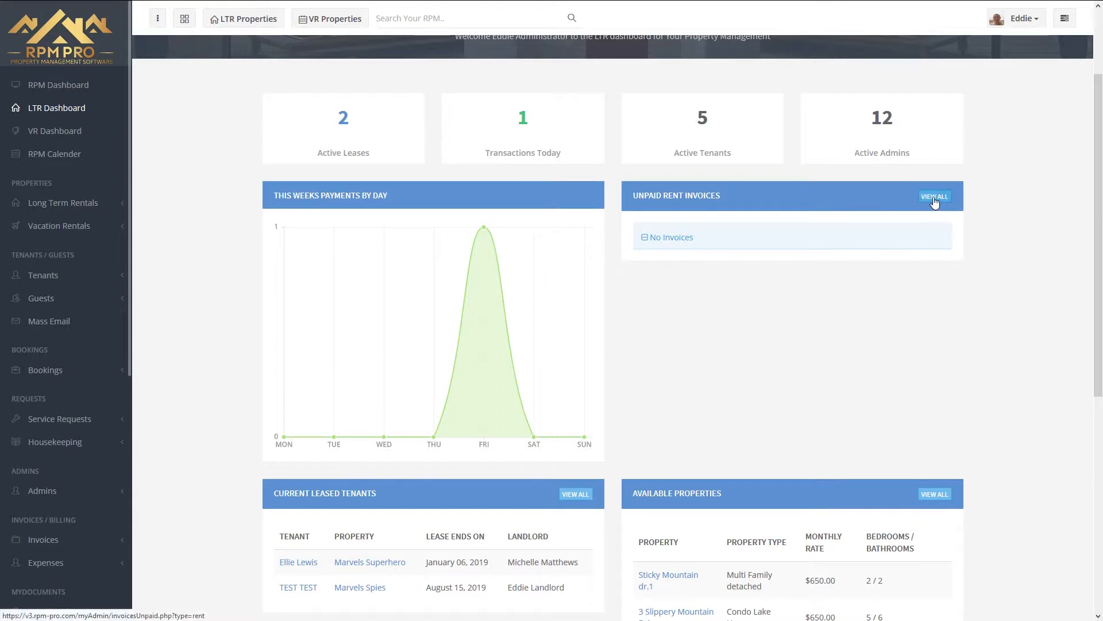
mouse_move(677, 329)
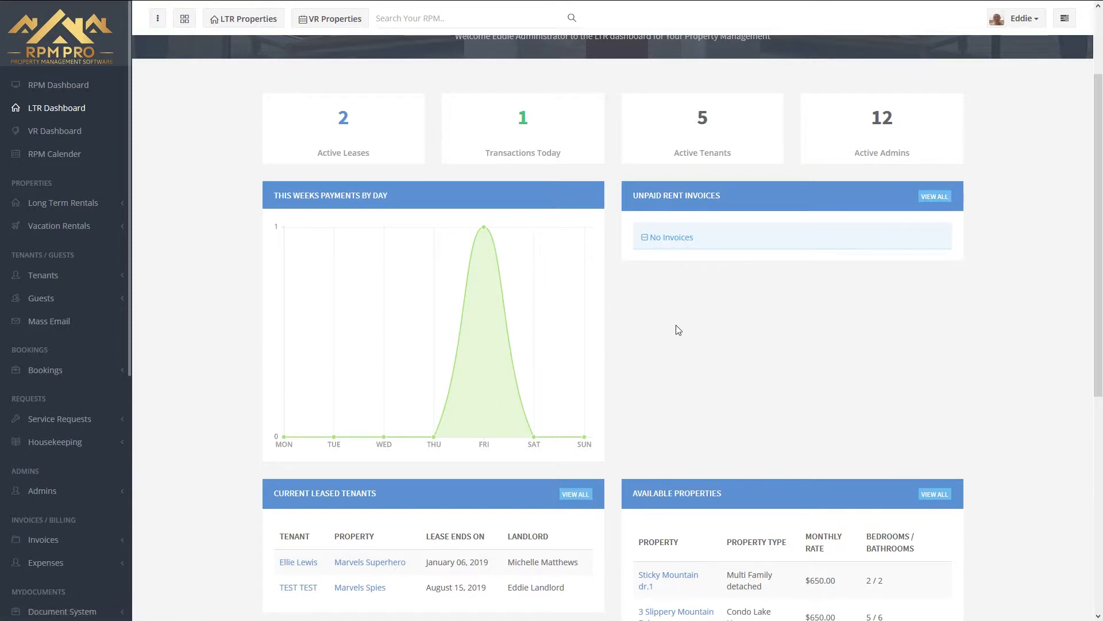
scroll(down, 3)
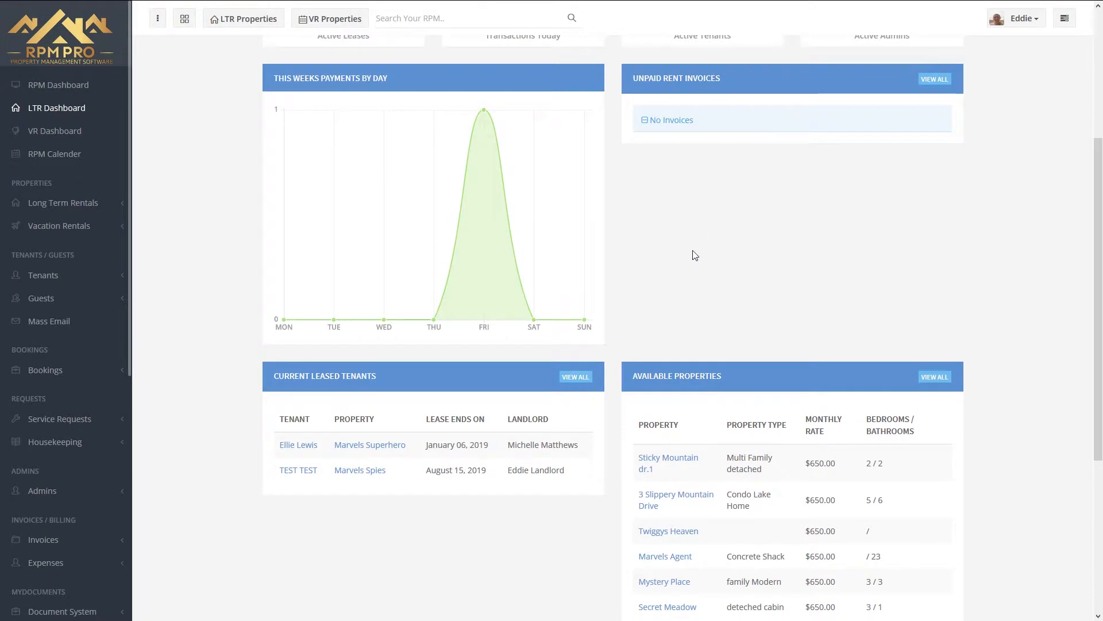
mouse_move(306, 442)
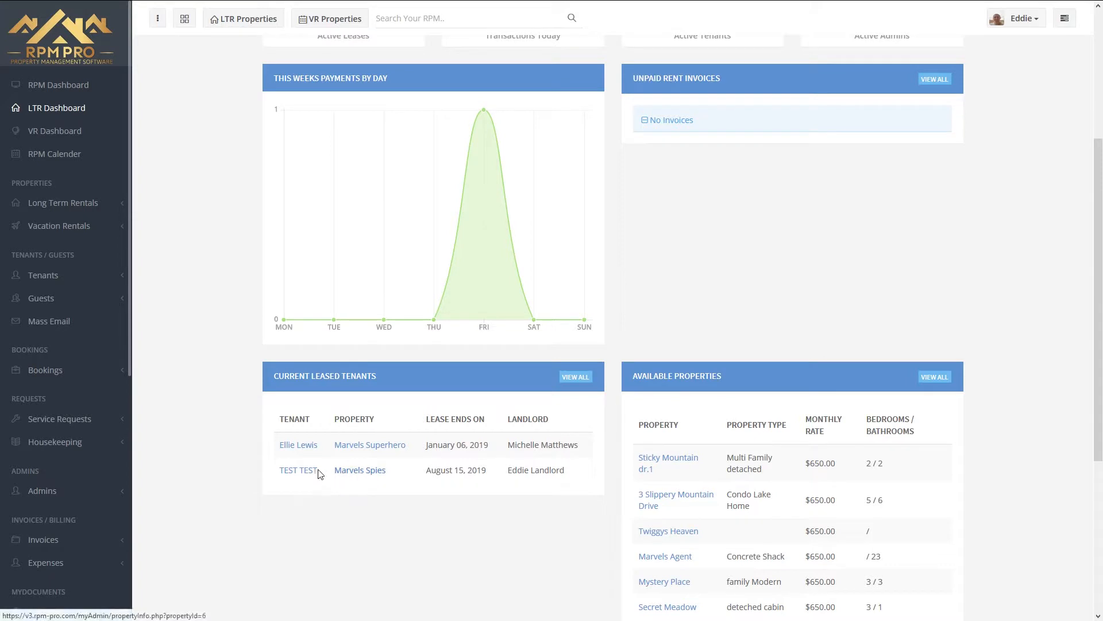
mouse_move(347, 488)
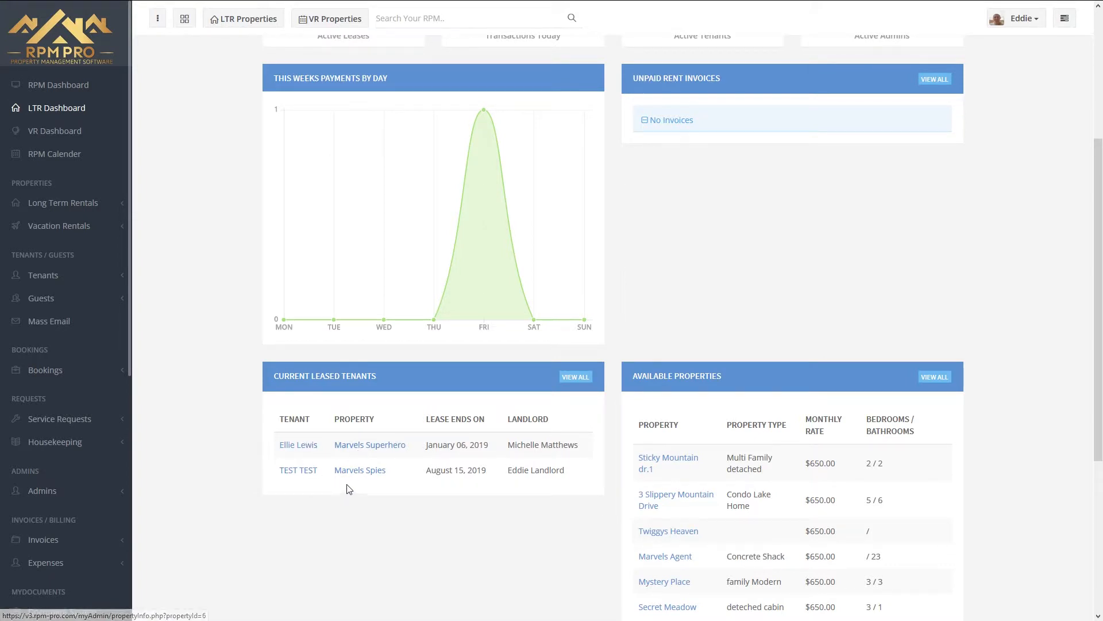
mouse_move(350, 474)
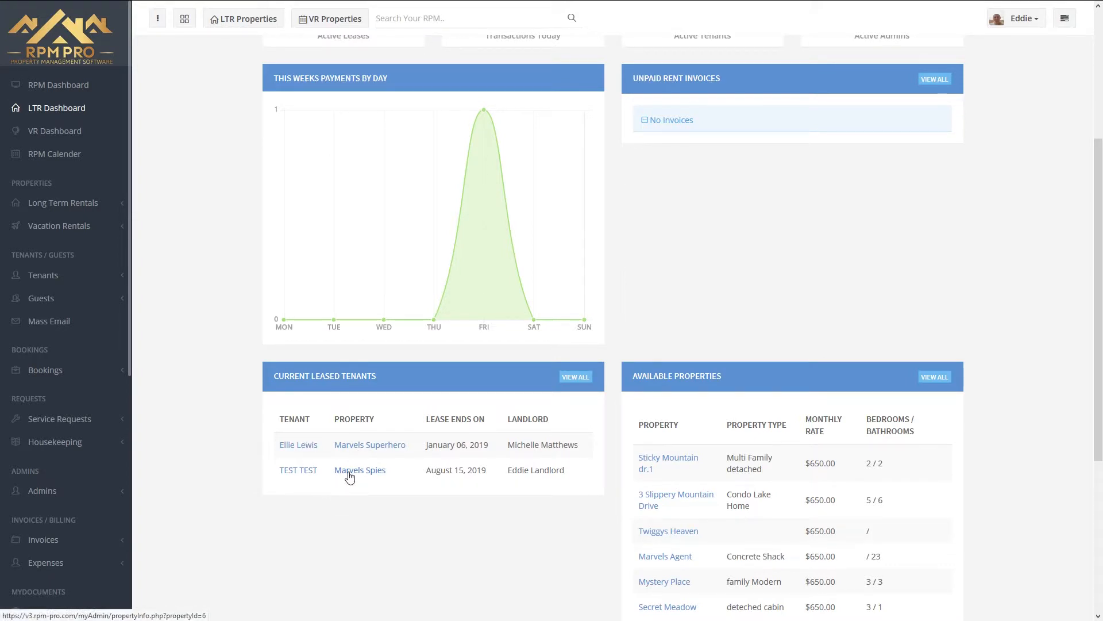
mouse_move(529, 460)
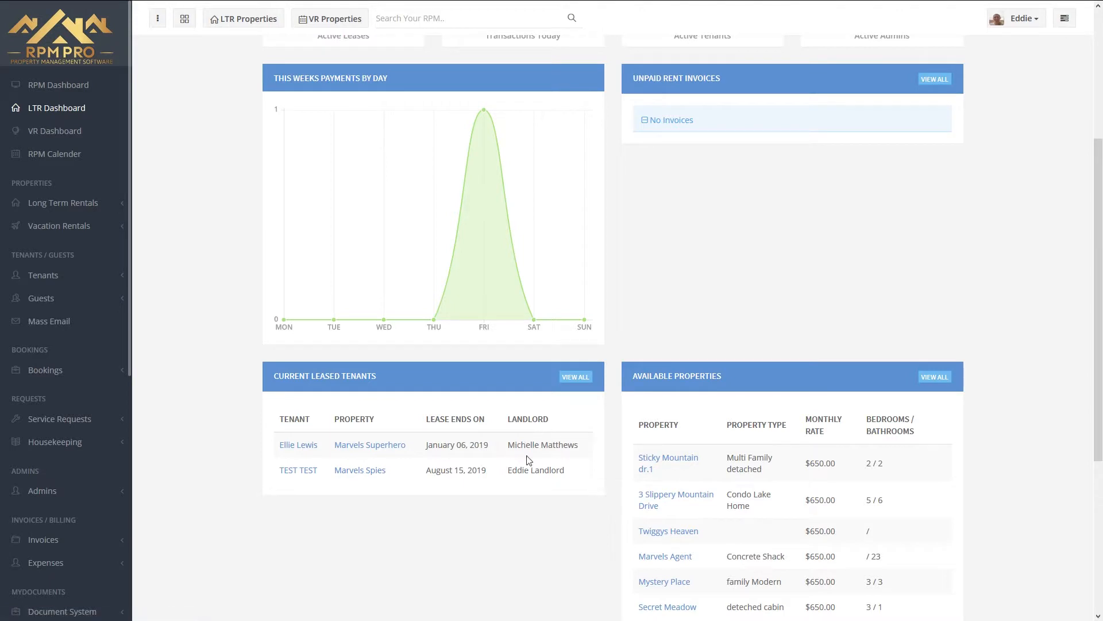
mouse_move(574, 376)
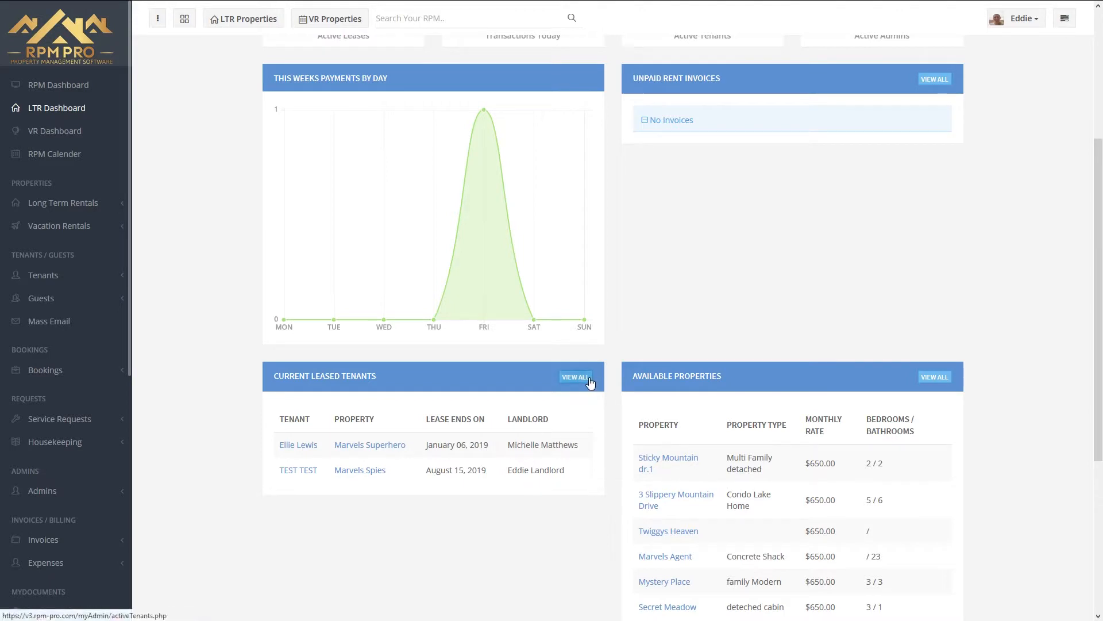
scroll(down, 3)
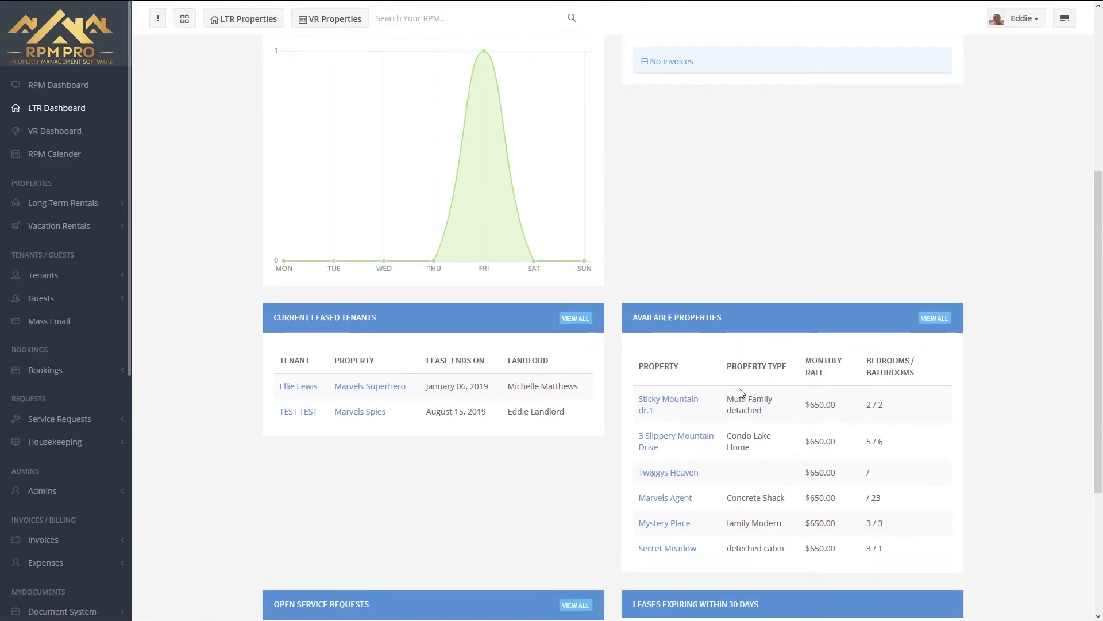
scroll(down, 3)
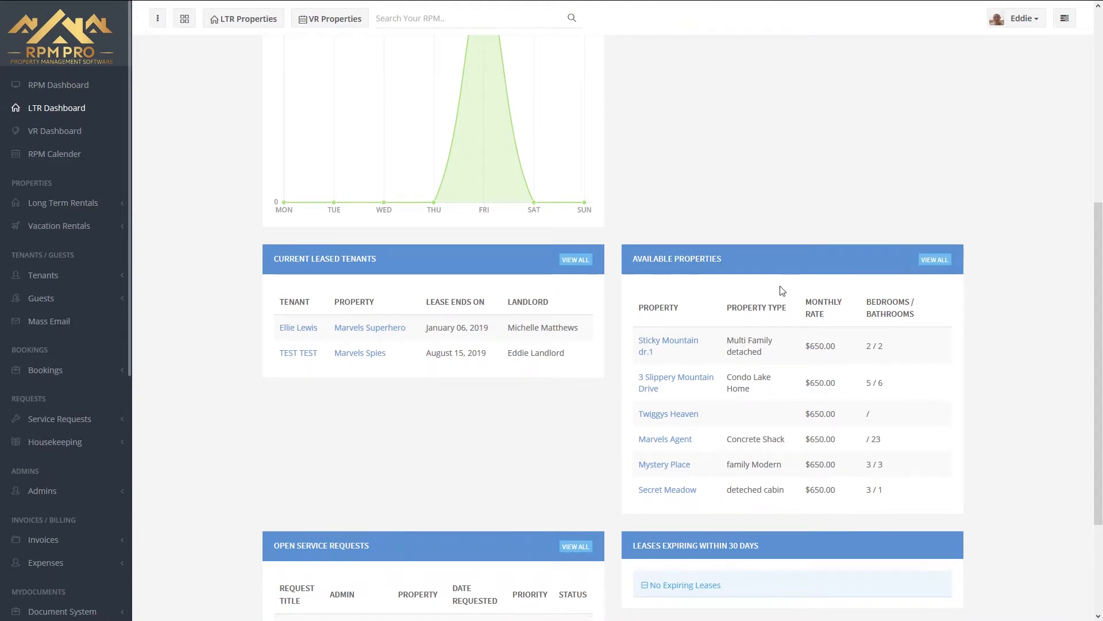
mouse_move(705, 492)
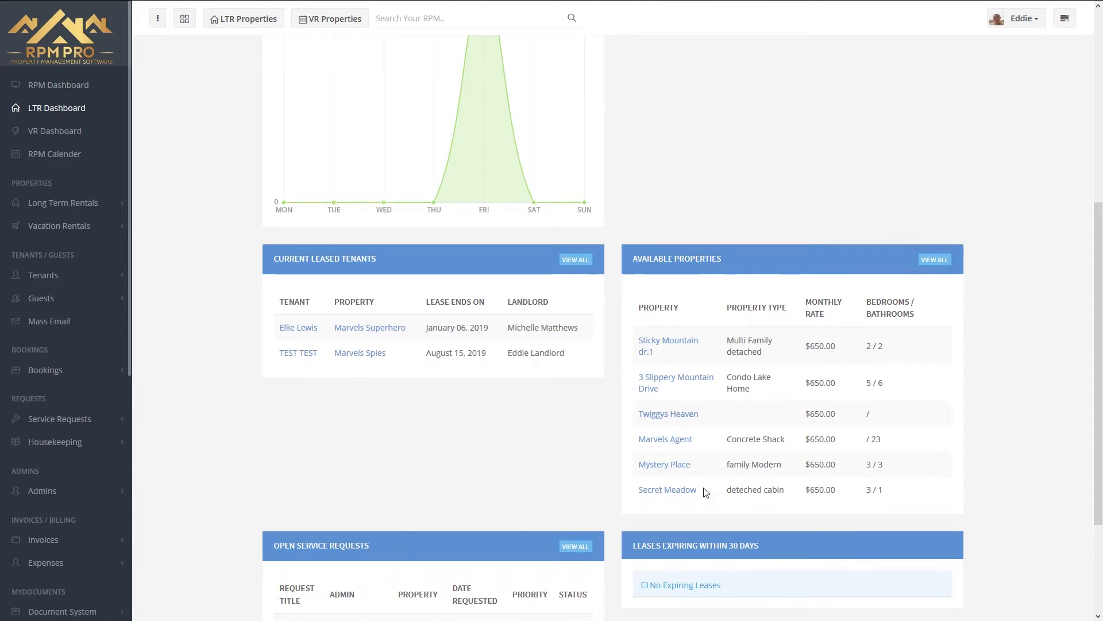
mouse_move(830, 344)
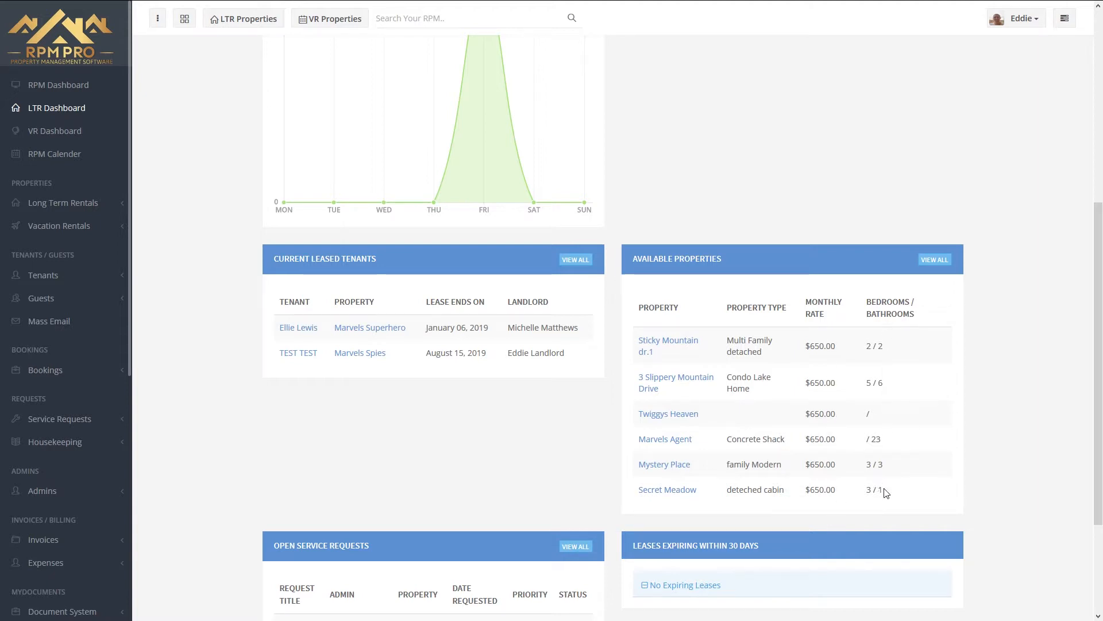
mouse_move(934, 259)
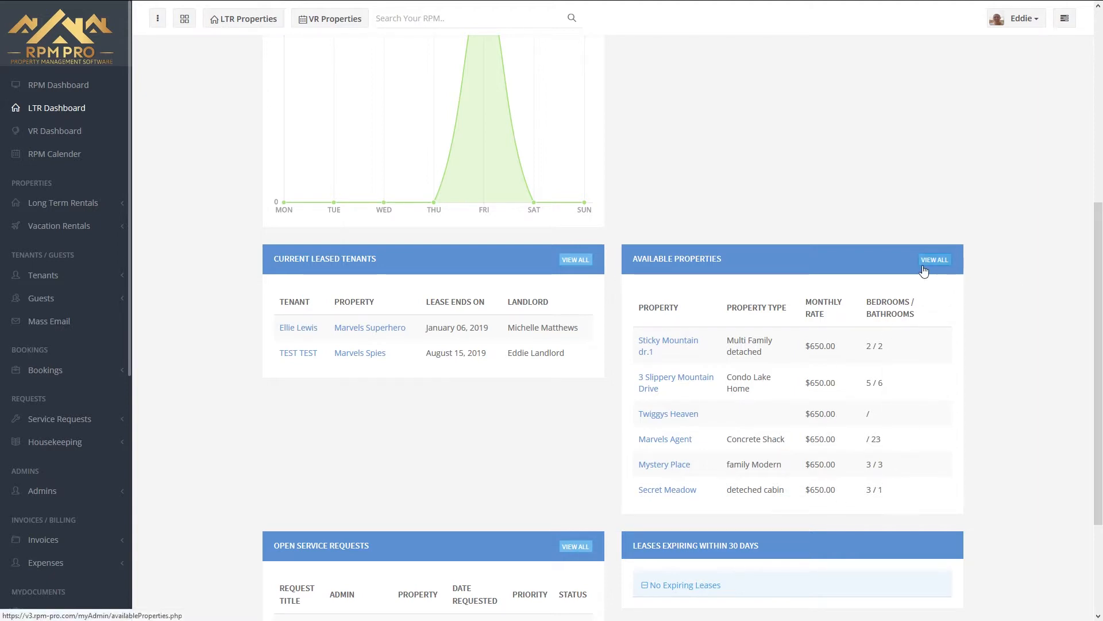
scroll(down, 3)
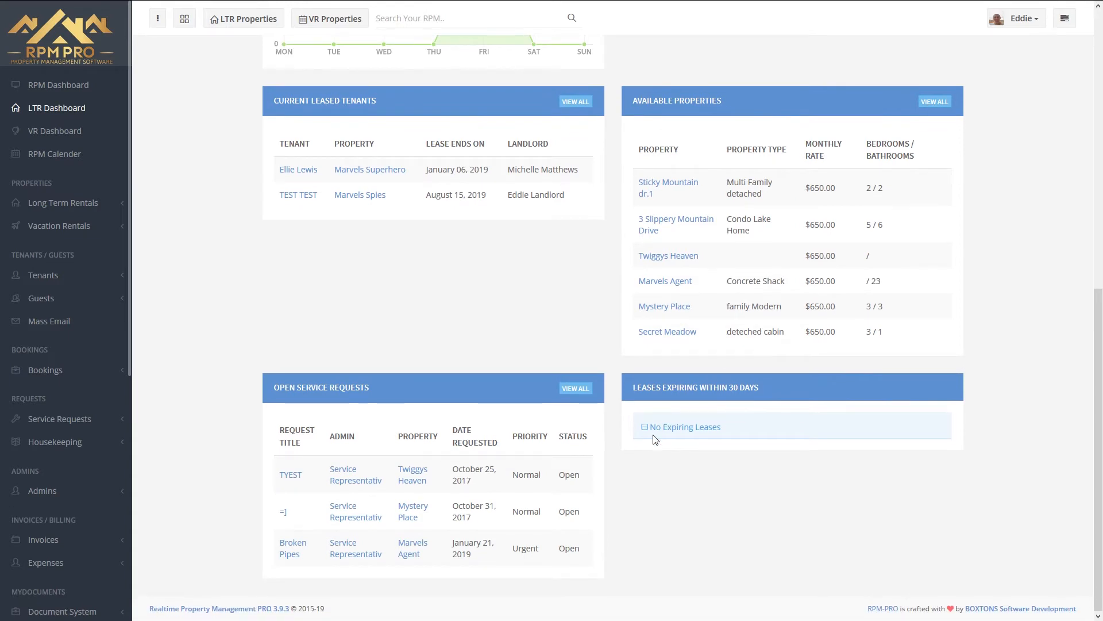
mouse_move(419, 433)
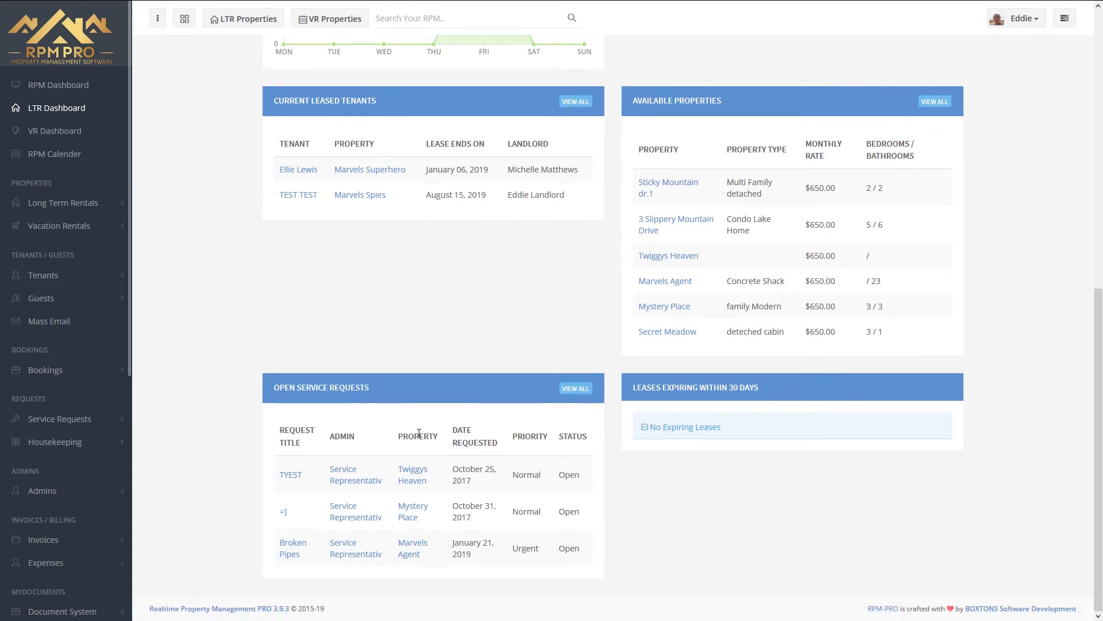
mouse_move(667, 491)
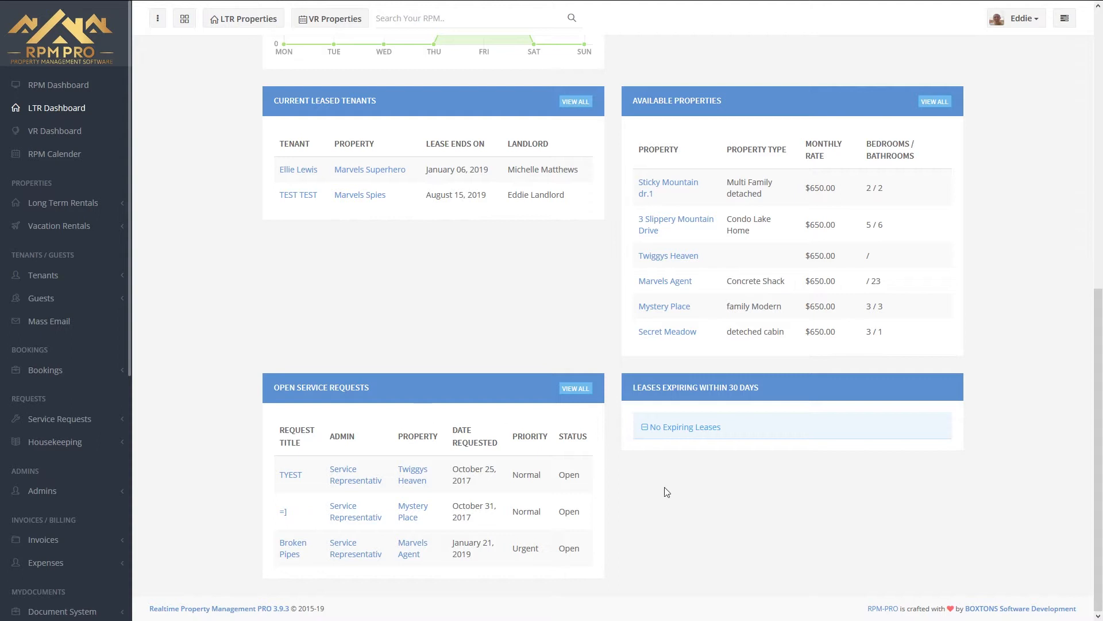
mouse_move(734, 443)
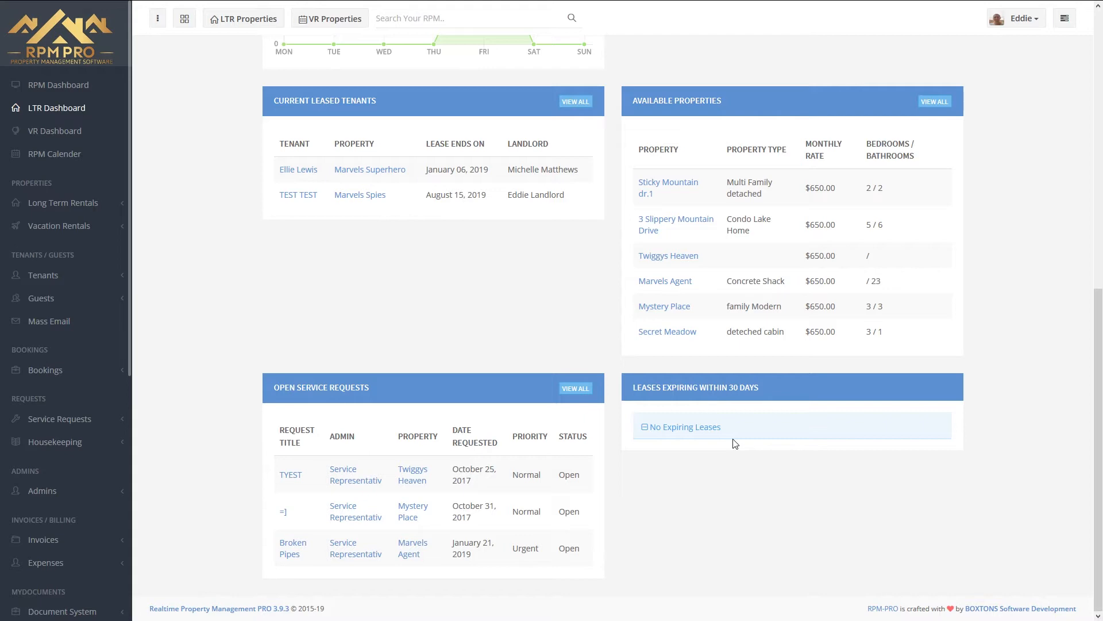
scroll(up, 3)
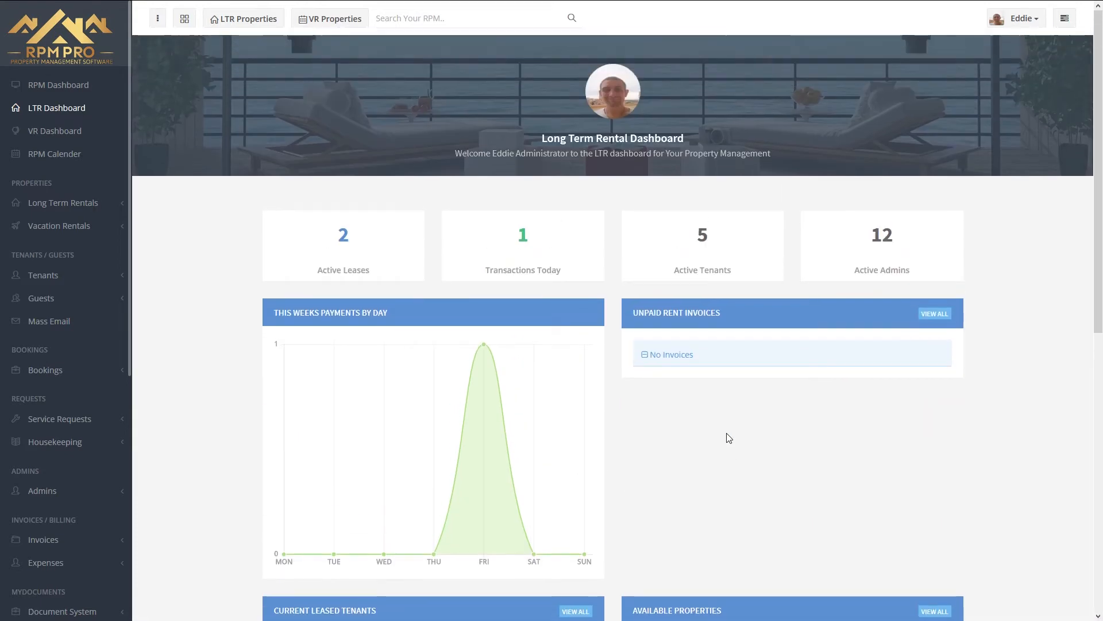